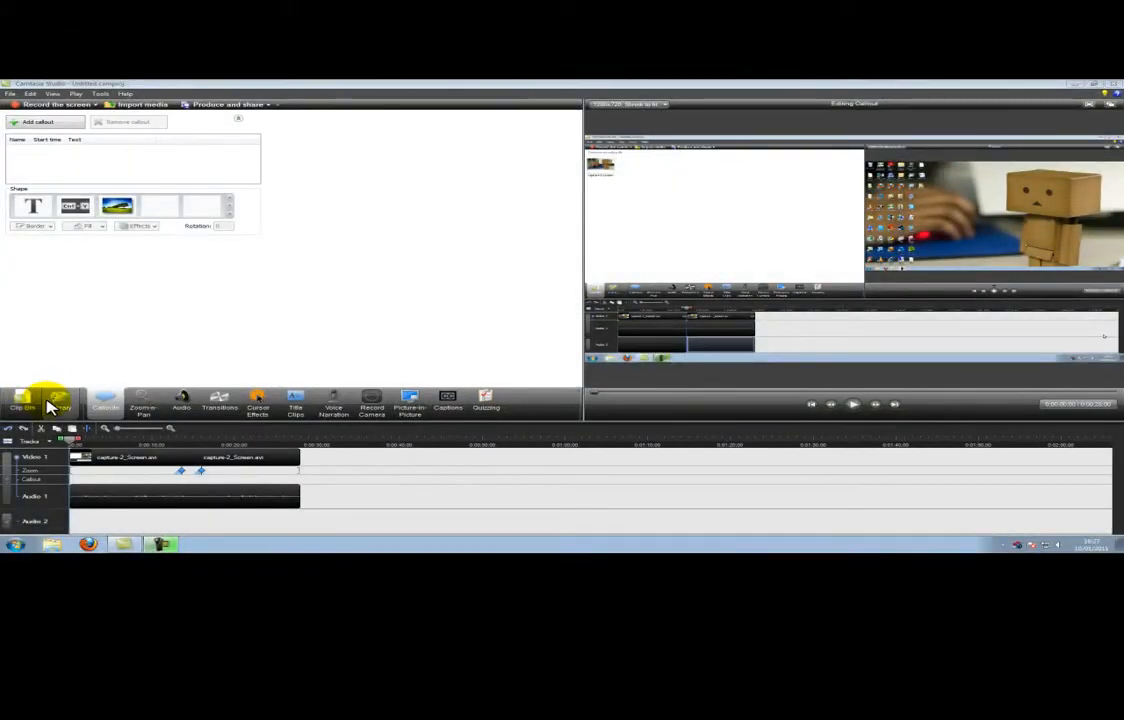
{"action": "mouse_move", "coordinate": [56, 400]}
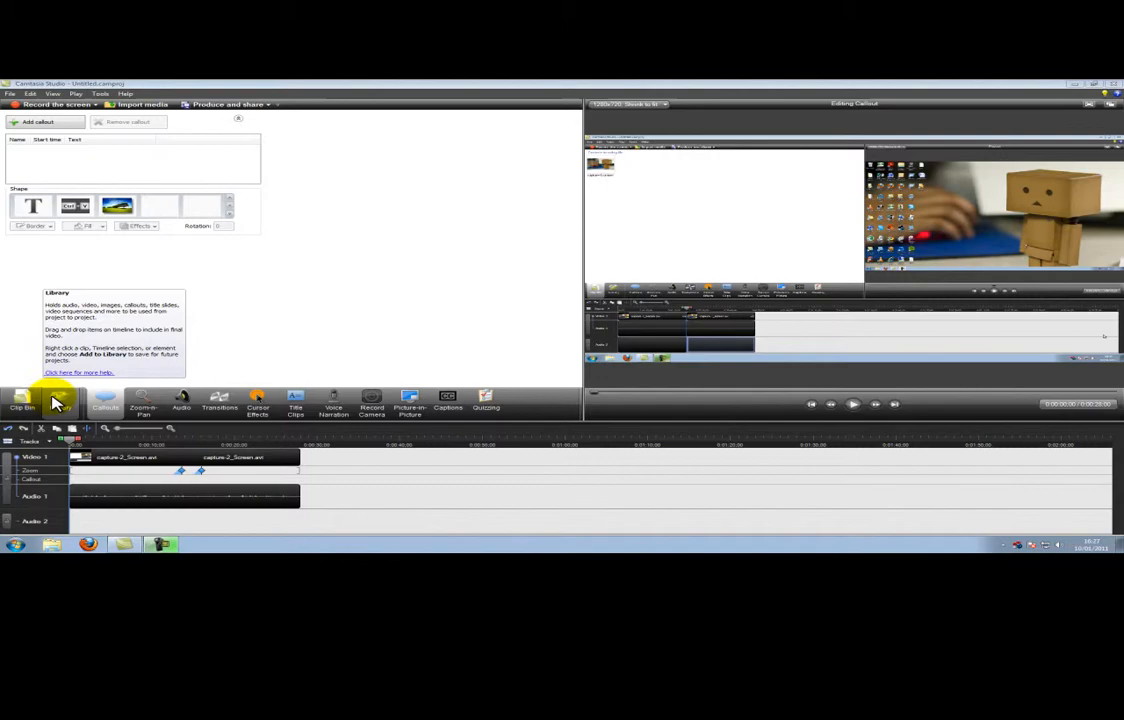
Show the Library of reusable media with its audio tracks and theme folders.
{"action": "left_click", "coordinate": [90, 512]}
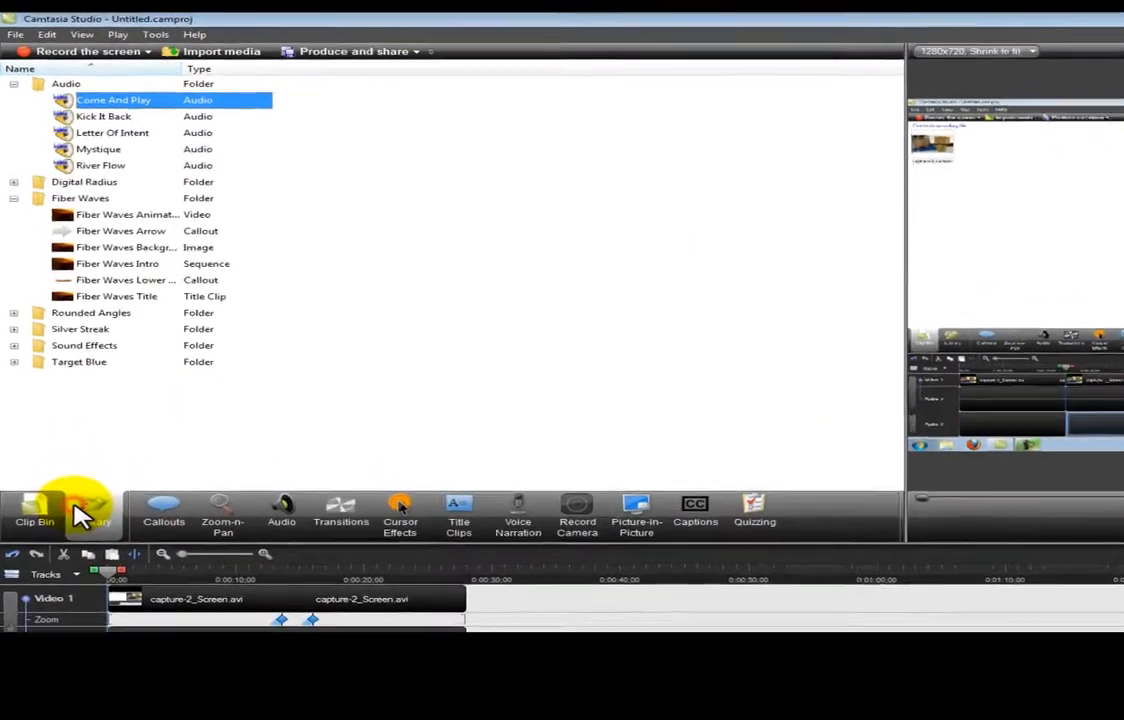
{"action": "mouse_move", "coordinate": [96, 524]}
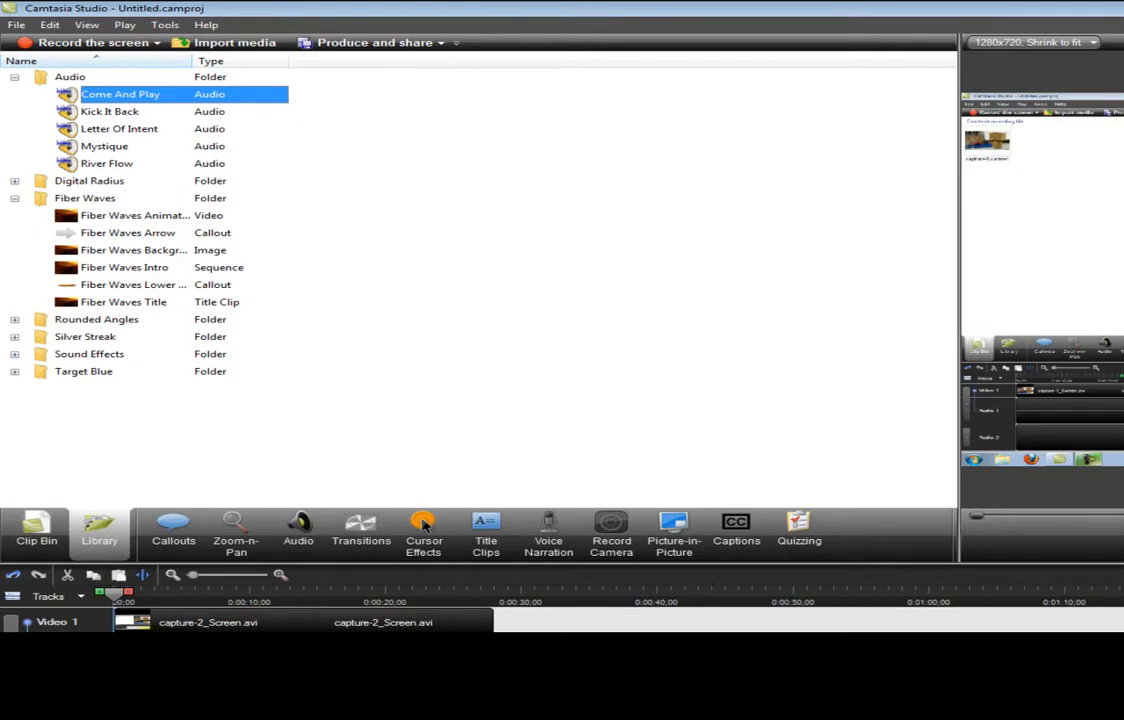
{"action": "mouse_move", "coordinate": [24, 220]}
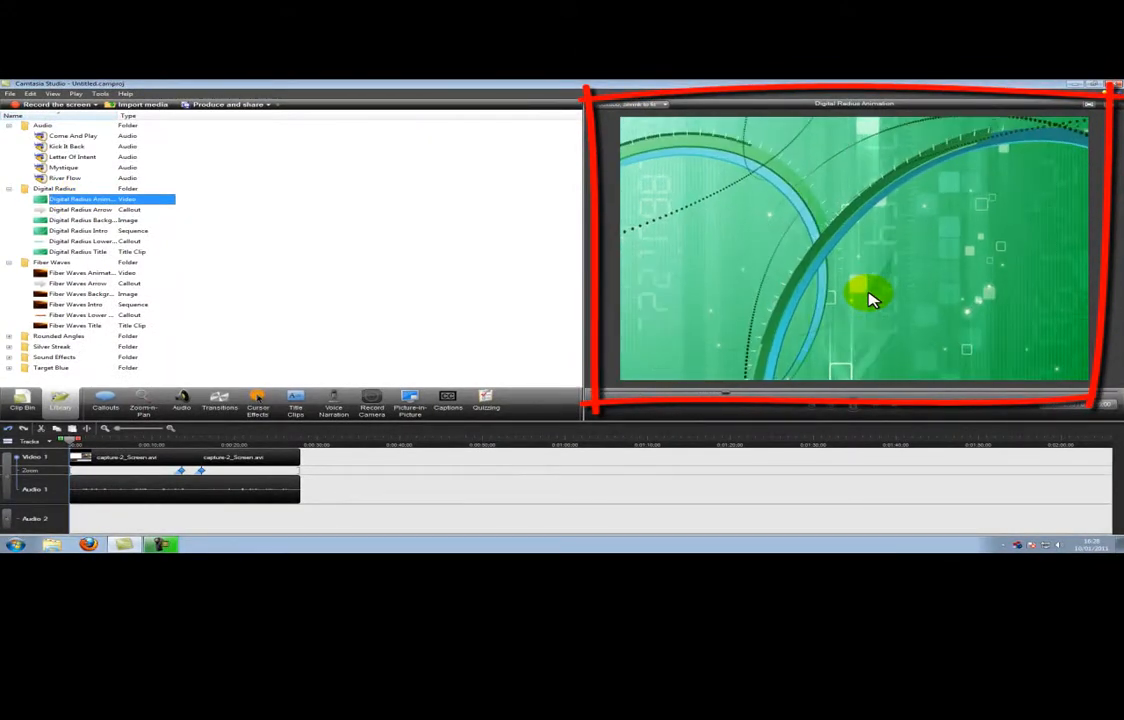
Preview the Fiber Waves animation from the Library.
{"action": "left_click", "coordinate": [812, 404]}
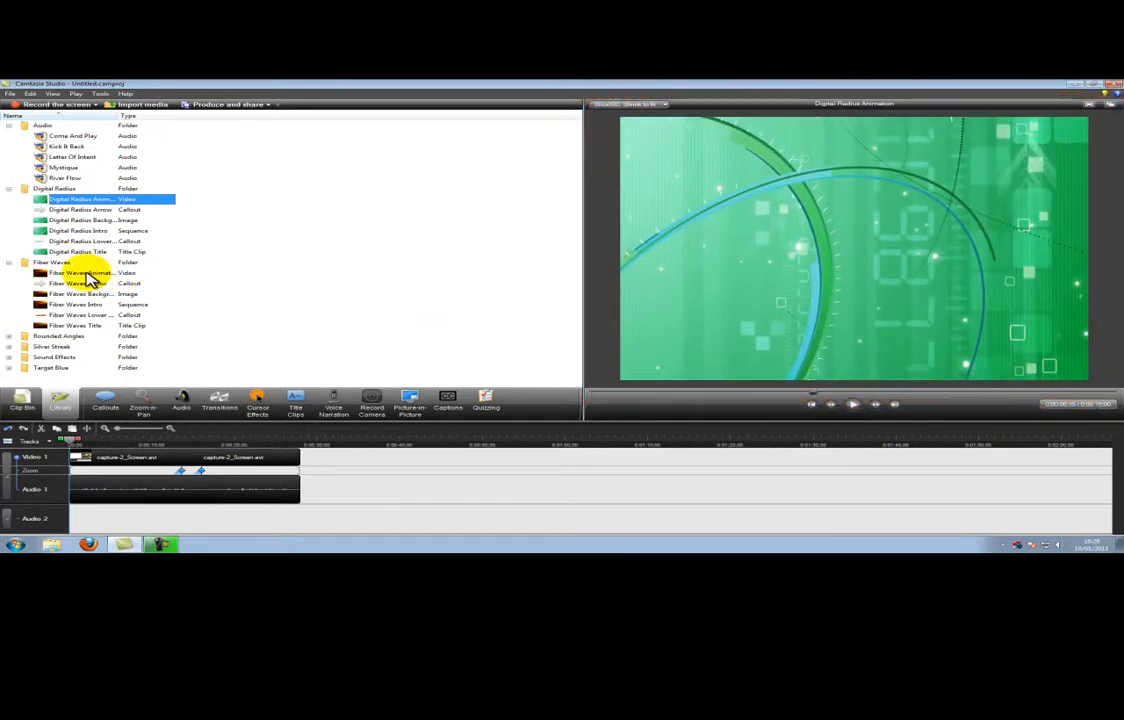
{"action": "left_click", "coordinate": [80, 272]}
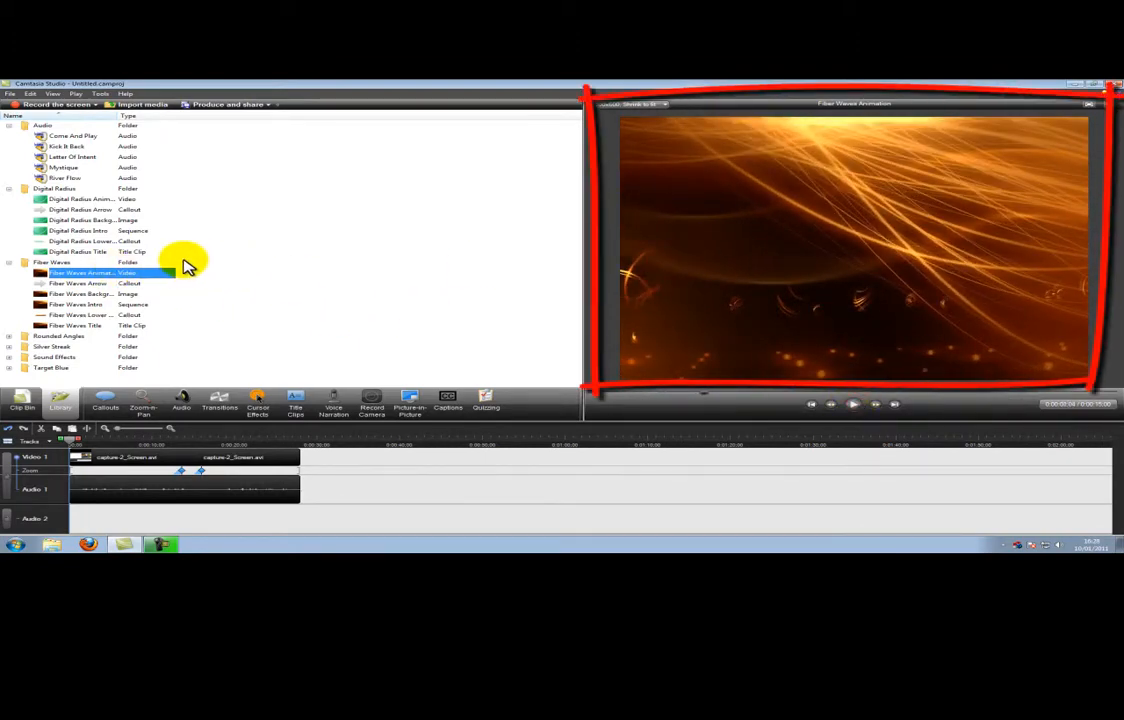
{"action": "mouse_move", "coordinate": [88, 220]}
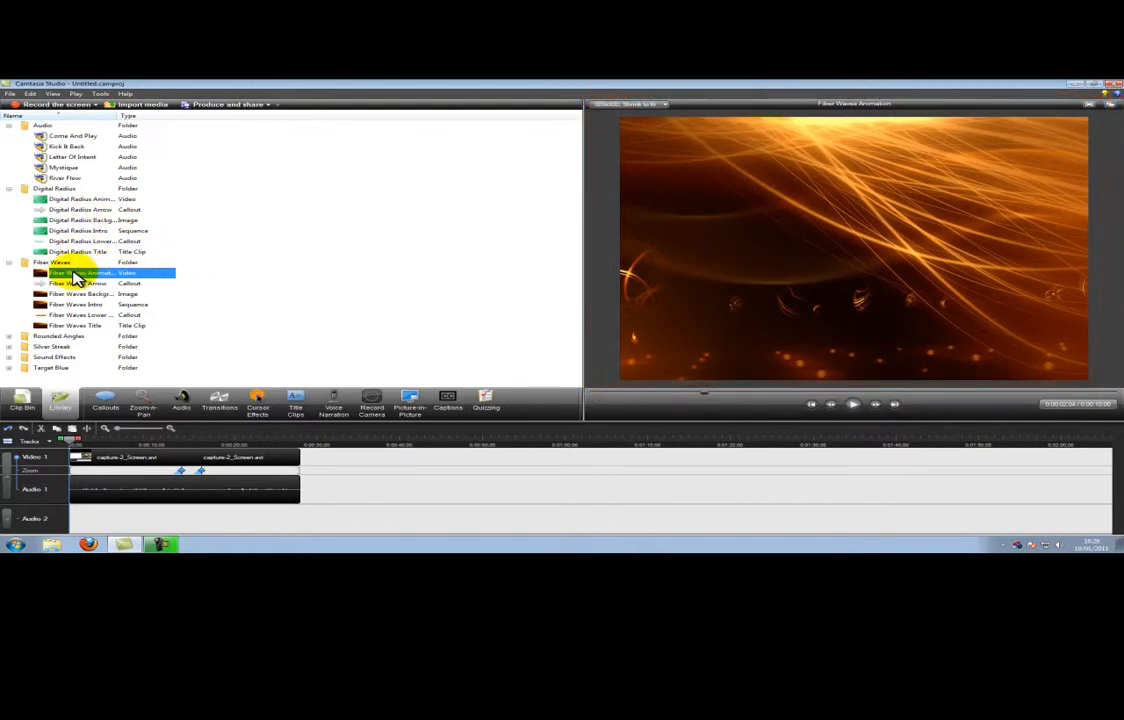
{"action": "mouse_move", "coordinate": [78, 200]}
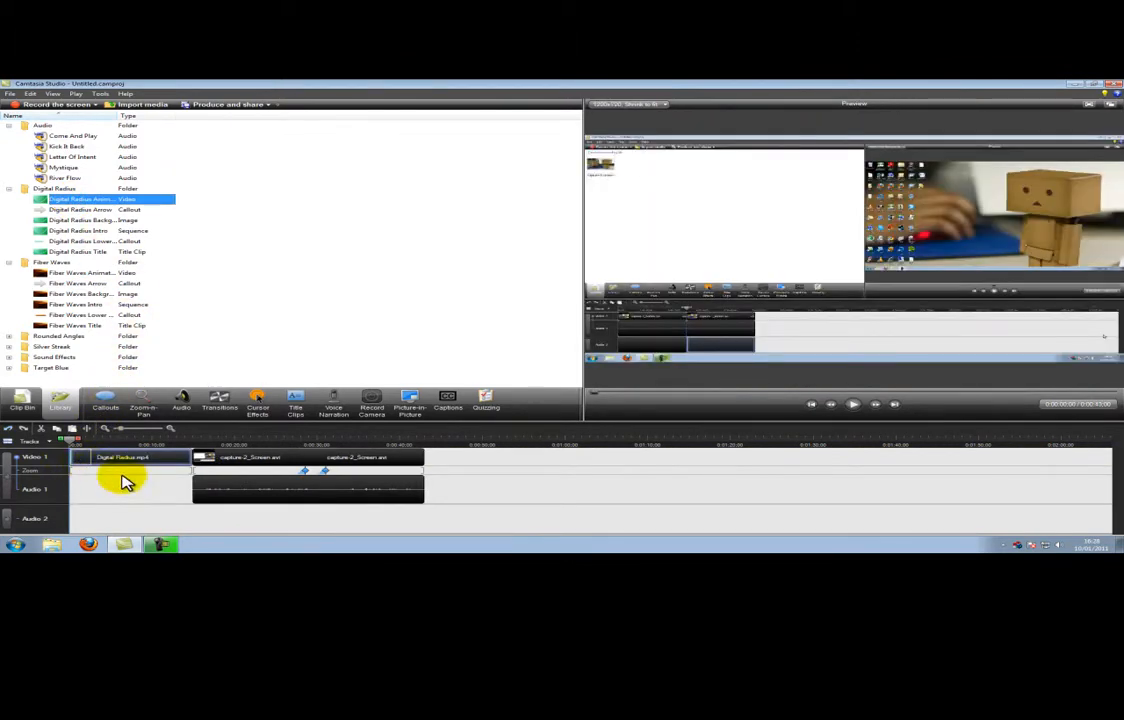
Select the Digital Radius intro clip on the timeline to preview it.
{"action": "left_click", "coordinate": [130, 456]}
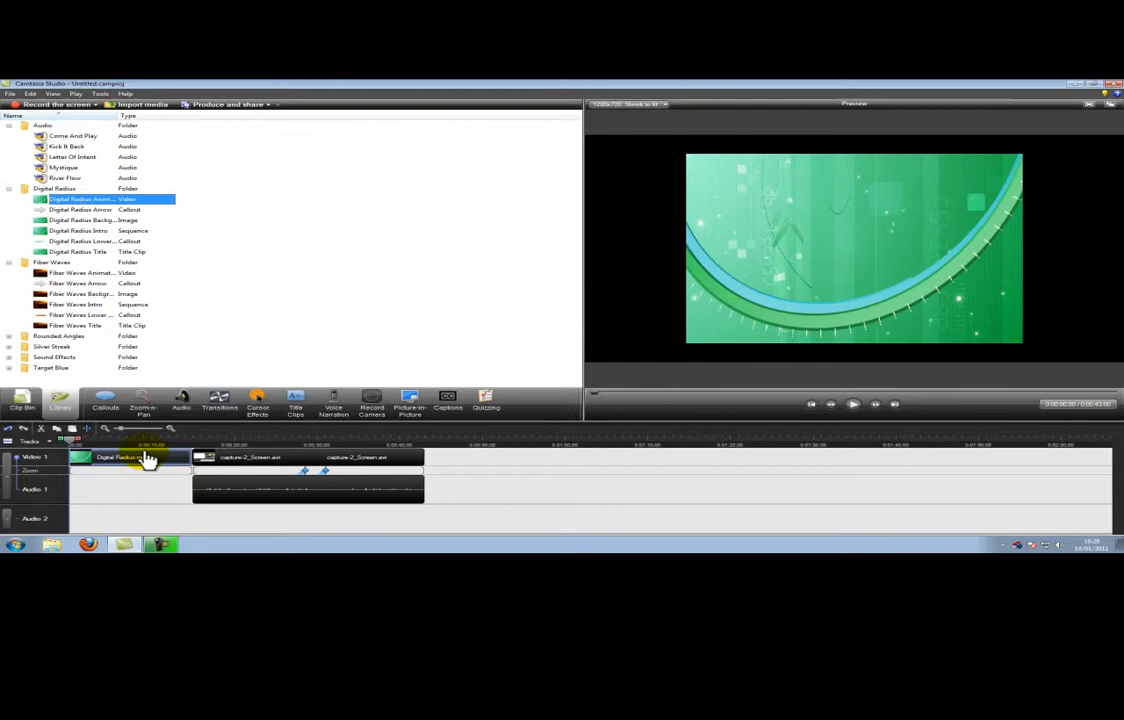
{"action": "mouse_move", "coordinate": [96, 300]}
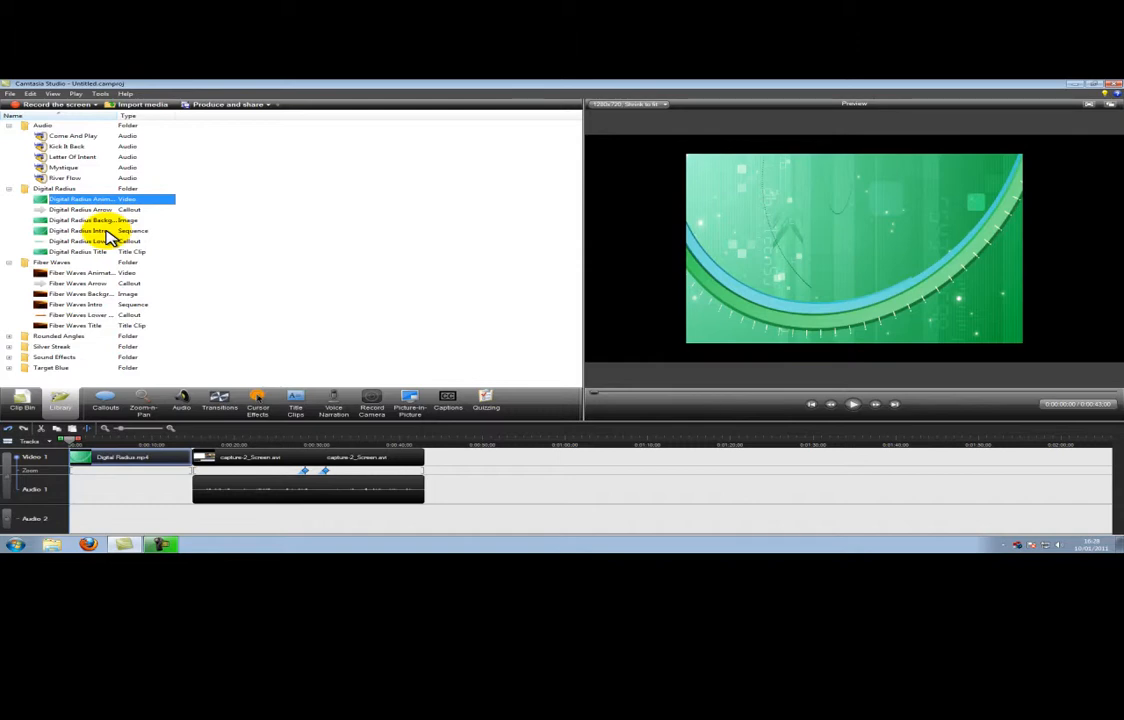
Add the Digital Radius sequence at the timeline end and return the playhead to 0:00:11.
{"action": "left_click", "coordinate": [80, 230]}
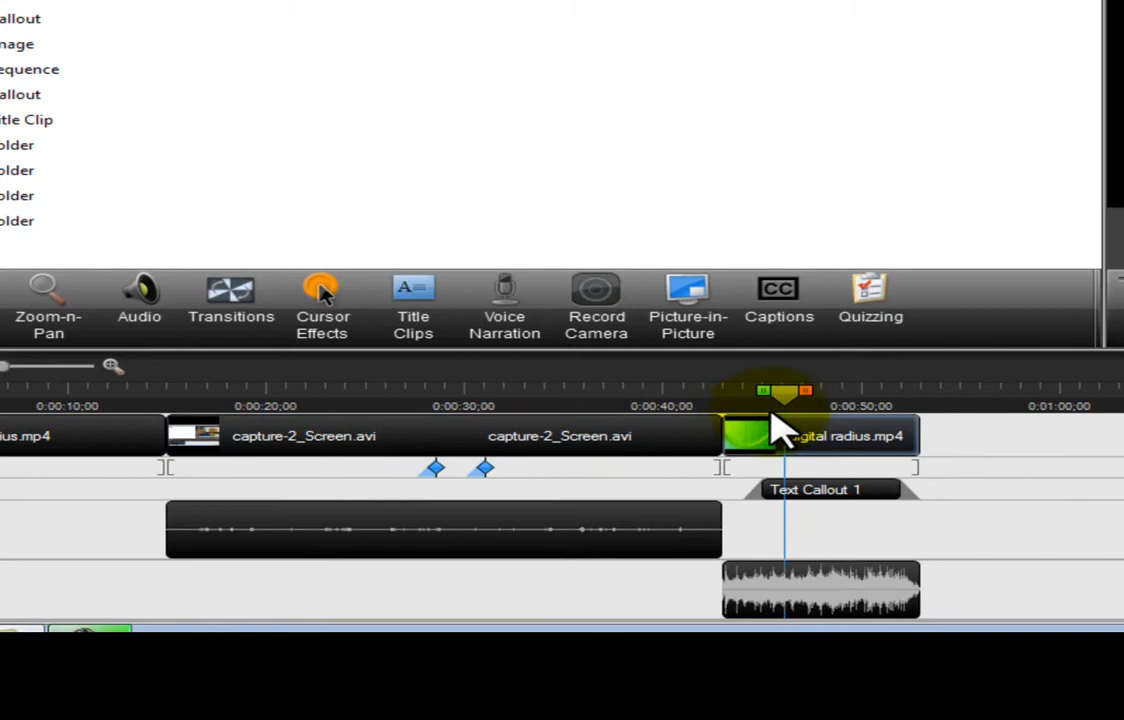
{"action": "left_click_drag", "start_coordinate": [784, 392], "coordinate": [90, 392]}
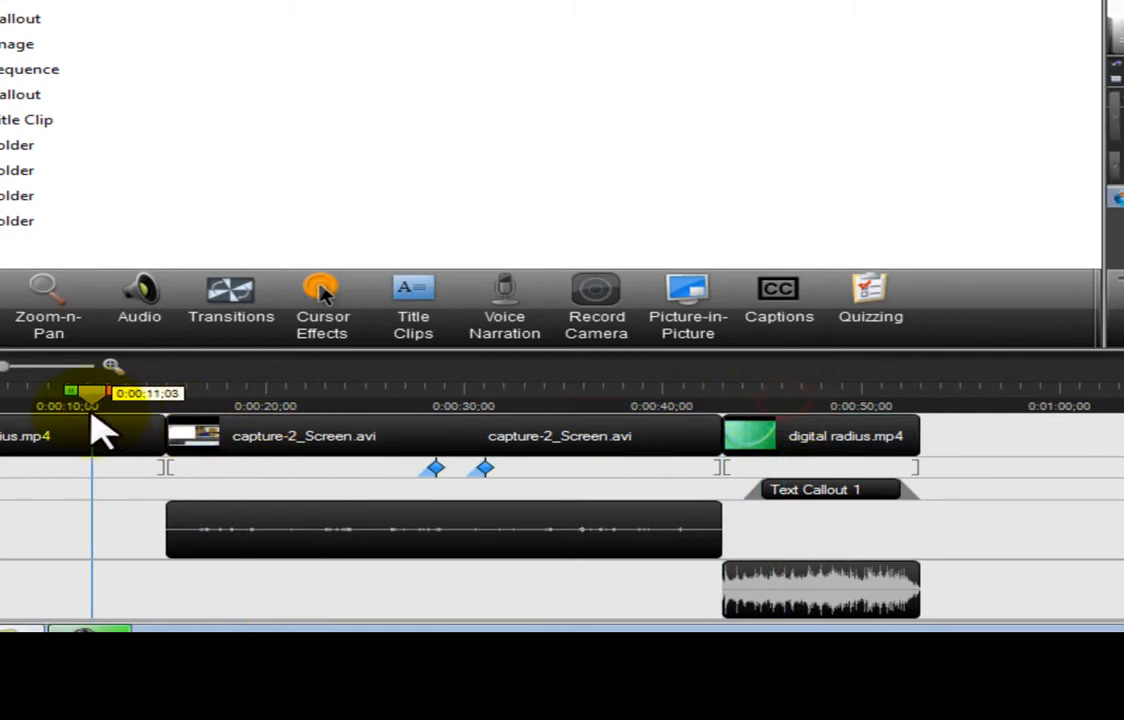